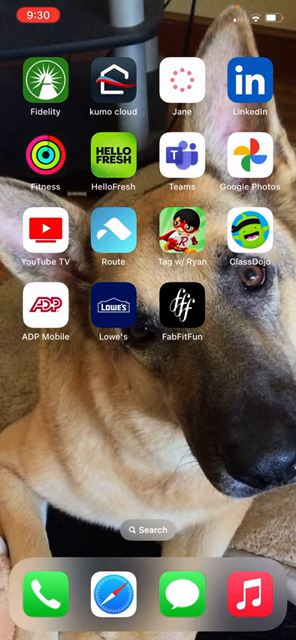
pyautogui.click(44, 300)
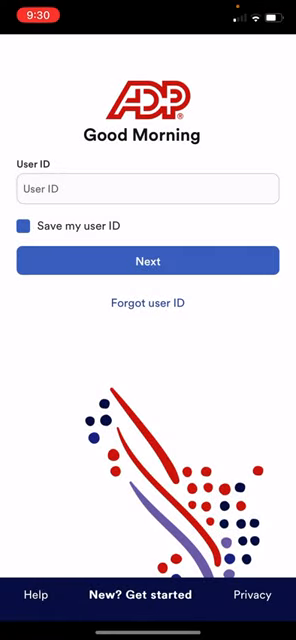
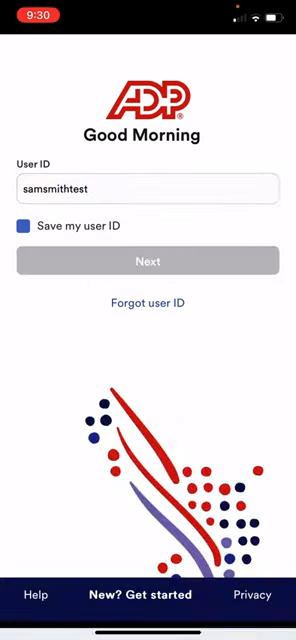
# Step: Continue to the password page, enter the password, and sign in
pyautogui.click(147, 261)
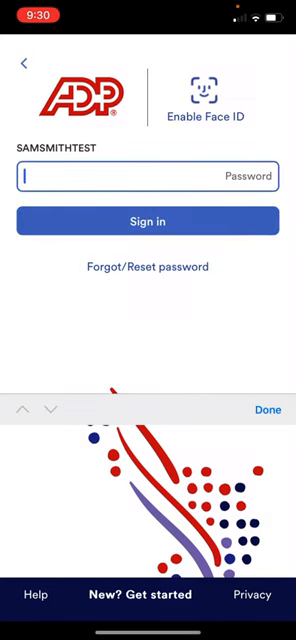
pyautogui.write('password')
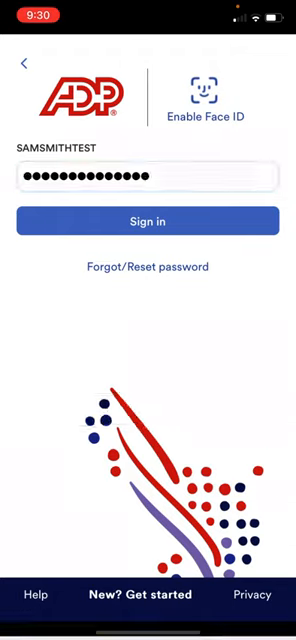
pyautogui.click(148, 221)
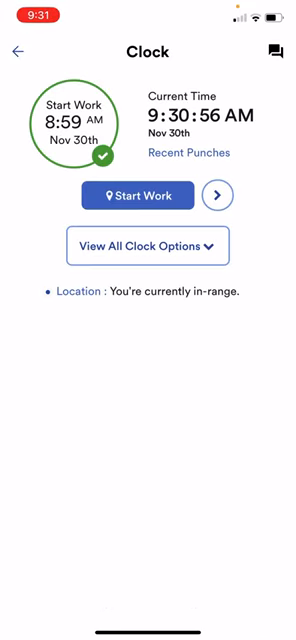
# Step: Record a new Start Work punch from the Clock screen
pyautogui.click(138, 195)
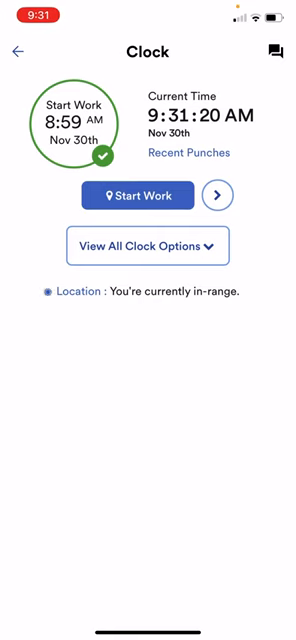
pyautogui.click(137, 195)
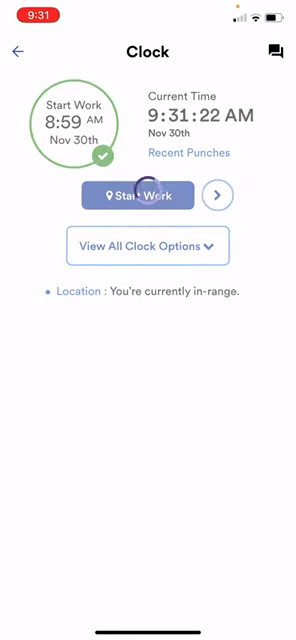